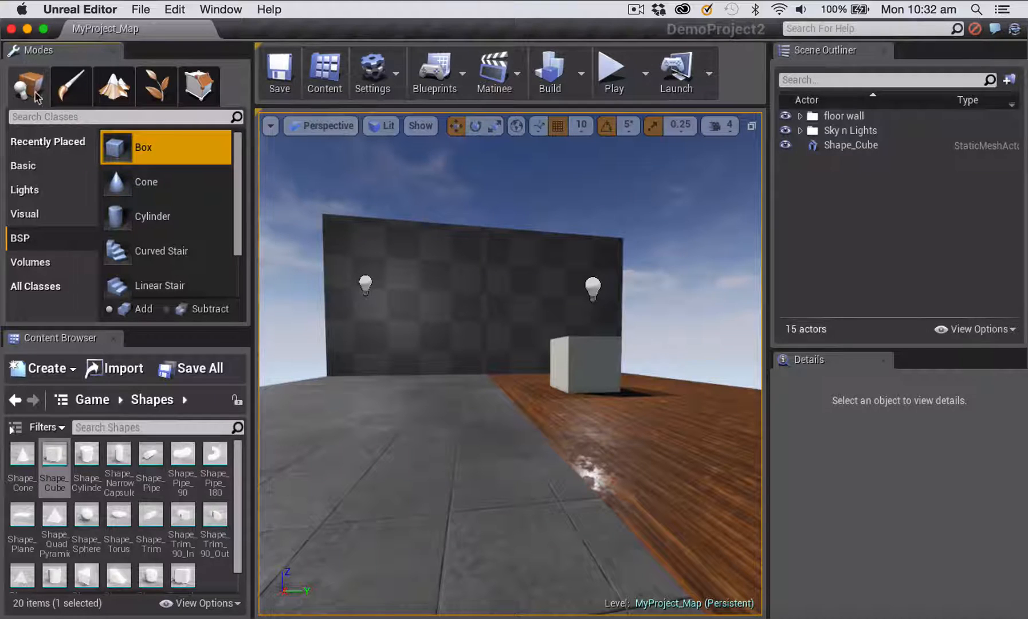
pyautogui.moveTo(186, 281)
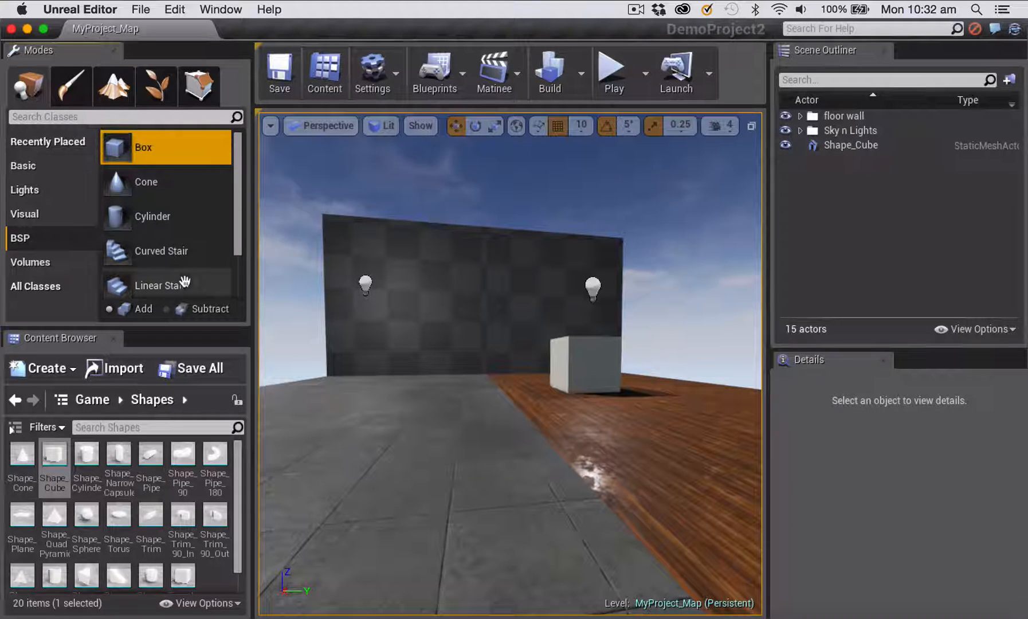
pyautogui.moveTo(141, 181)
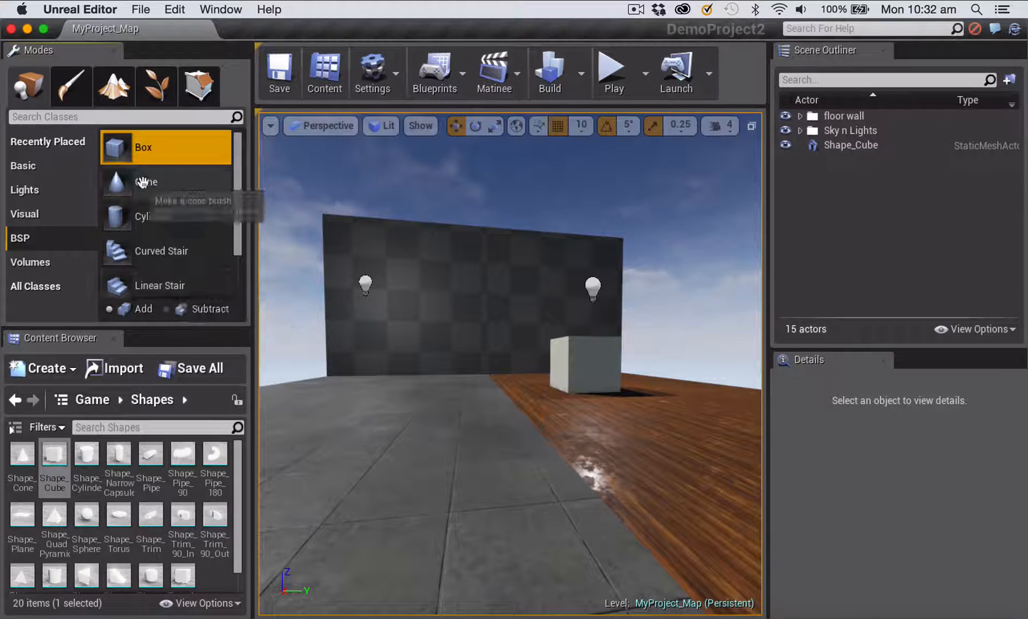
pyautogui.moveTo(144, 148)
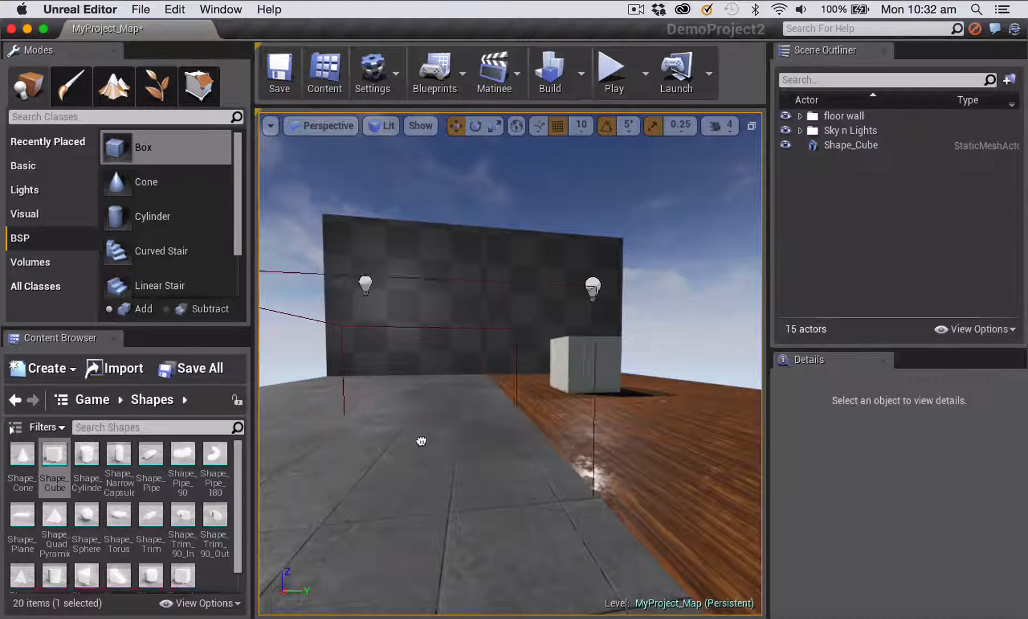
# Place a box BSP brush from the Modes panel into the level.
pyautogui.click(135, 309)
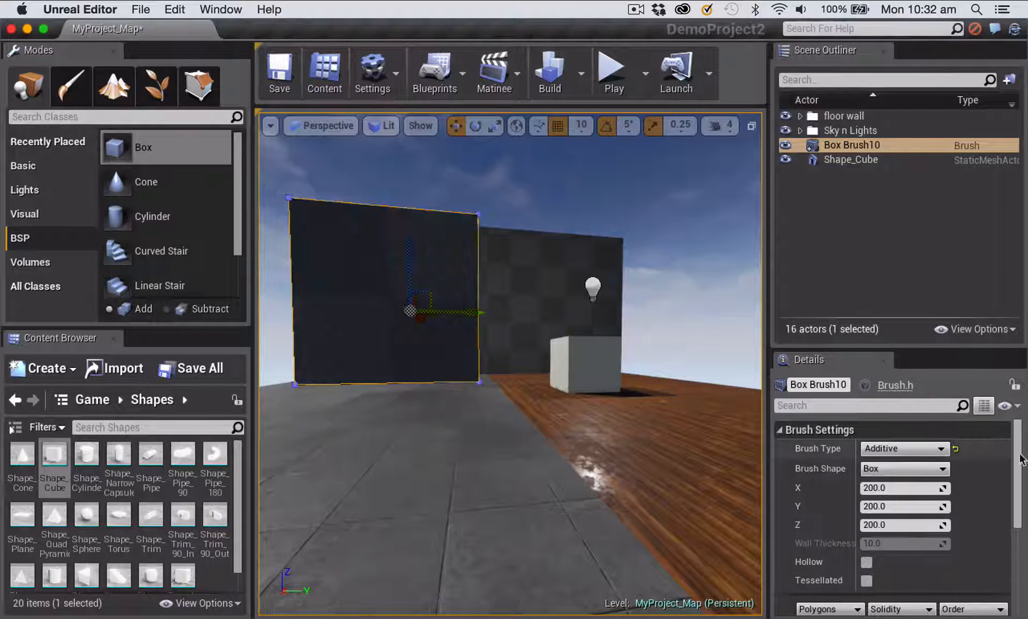
pyautogui.moveTo(815, 488)
pyautogui.write('500')
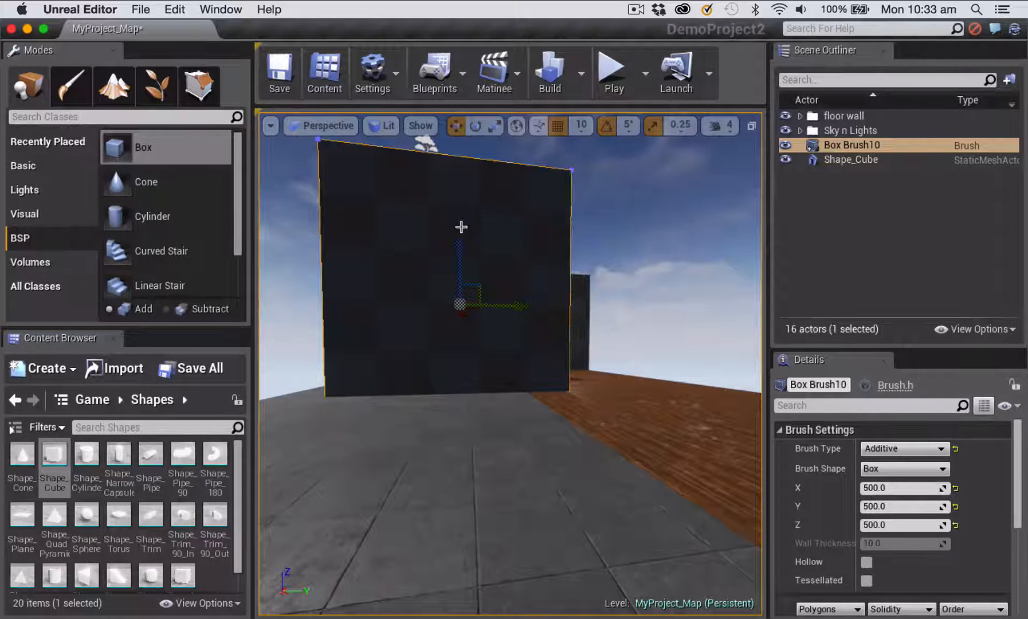
# Delete Box Brush10 and browse to Game > Materials.
pyautogui.click(899, 524)
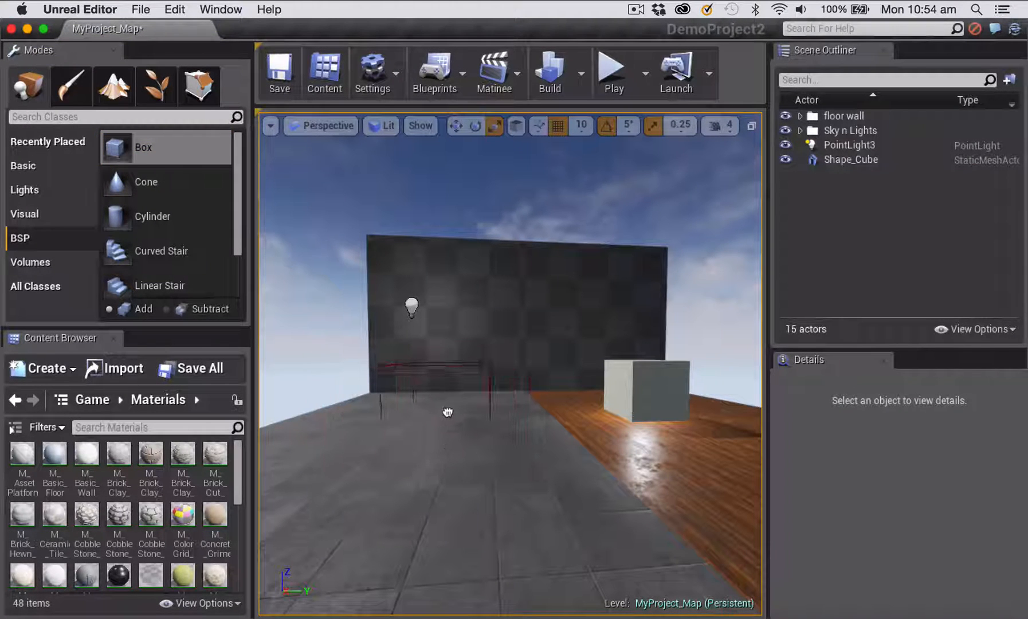
# Add a box brush in front of the wall and set its X size to 300.
pyautogui.click(135, 309)
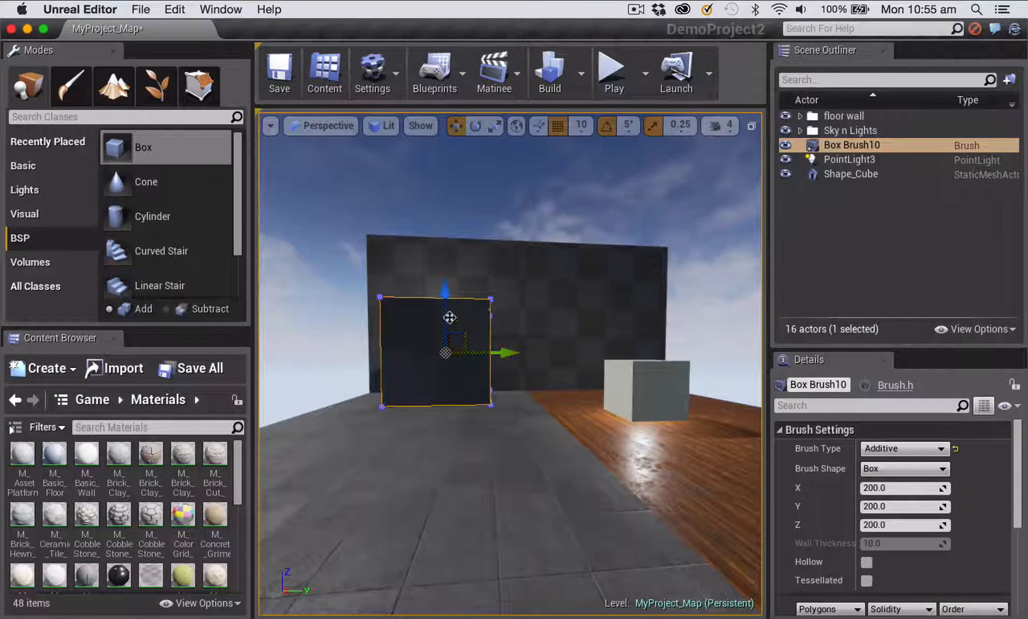
pyautogui.click(492, 126)
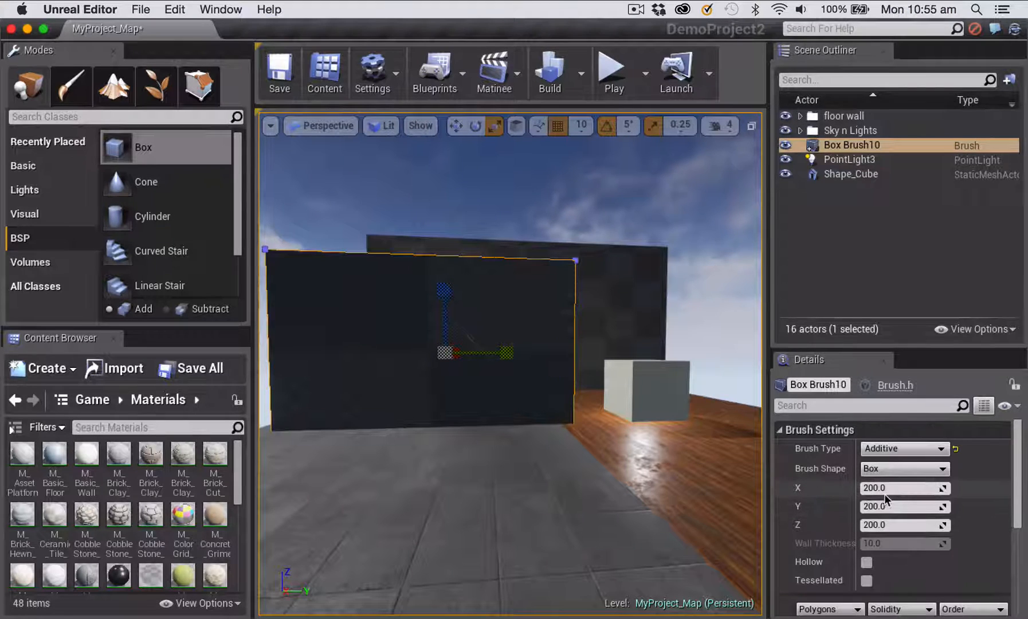
pyautogui.moveTo(885, 487)
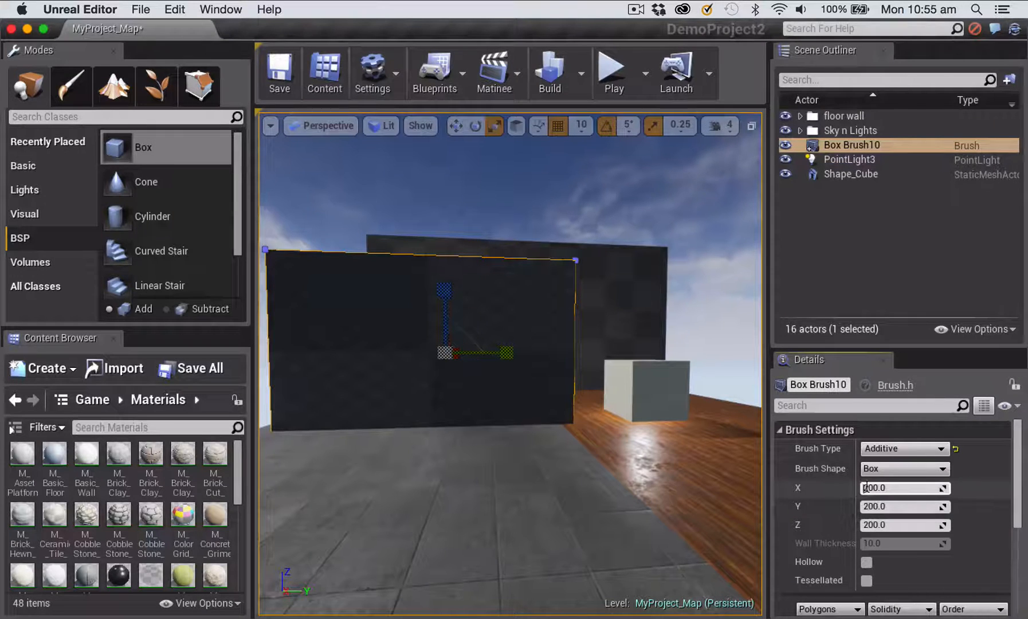
pyautogui.write('300.0')
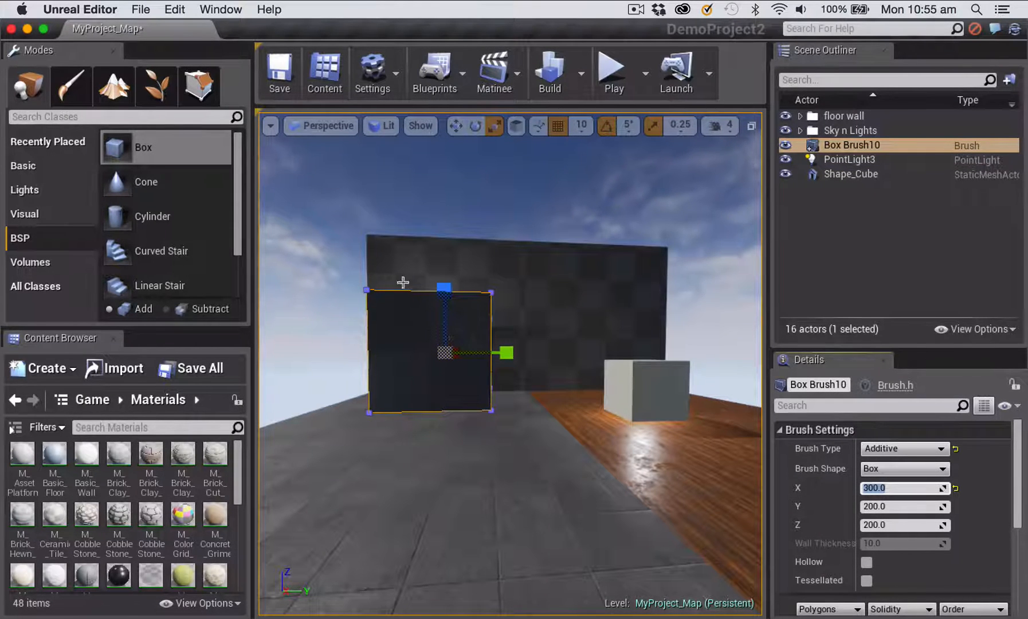
pyautogui.click(494, 126)
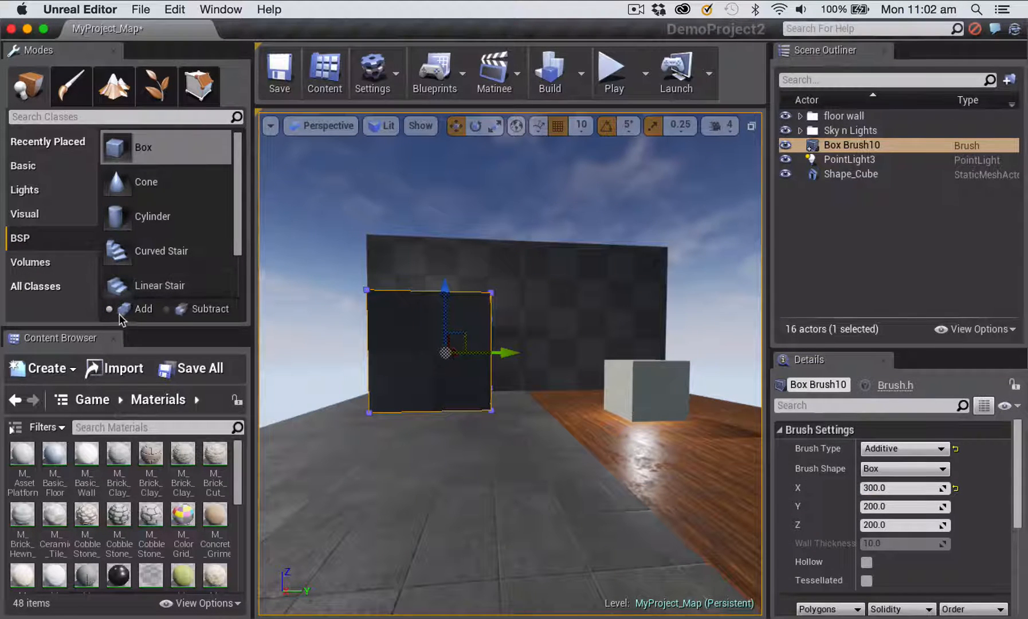
pyautogui.moveTo(121, 313)
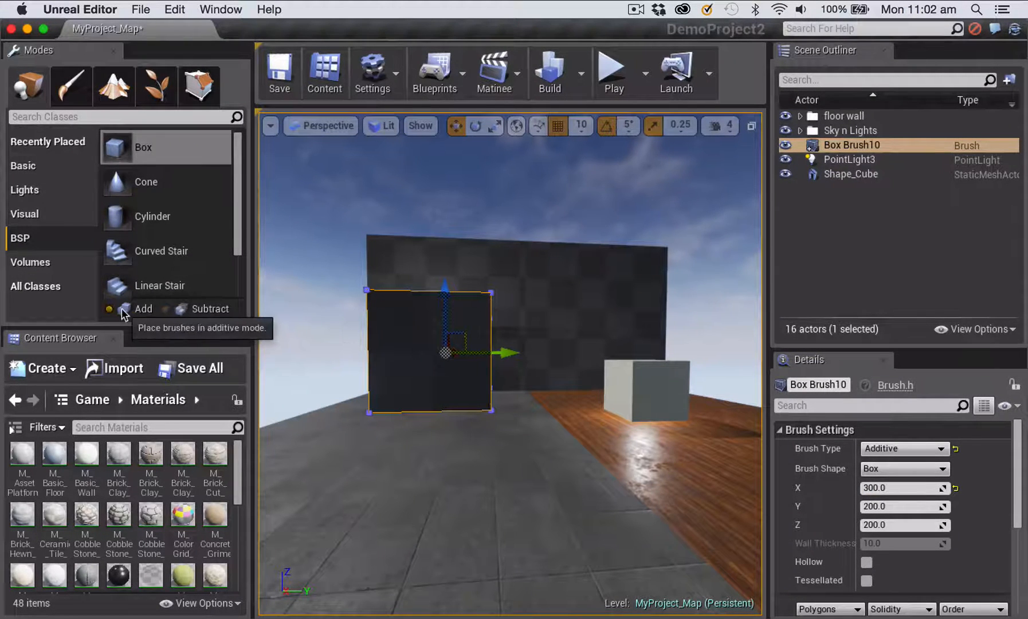
pyautogui.moveTo(190, 309)
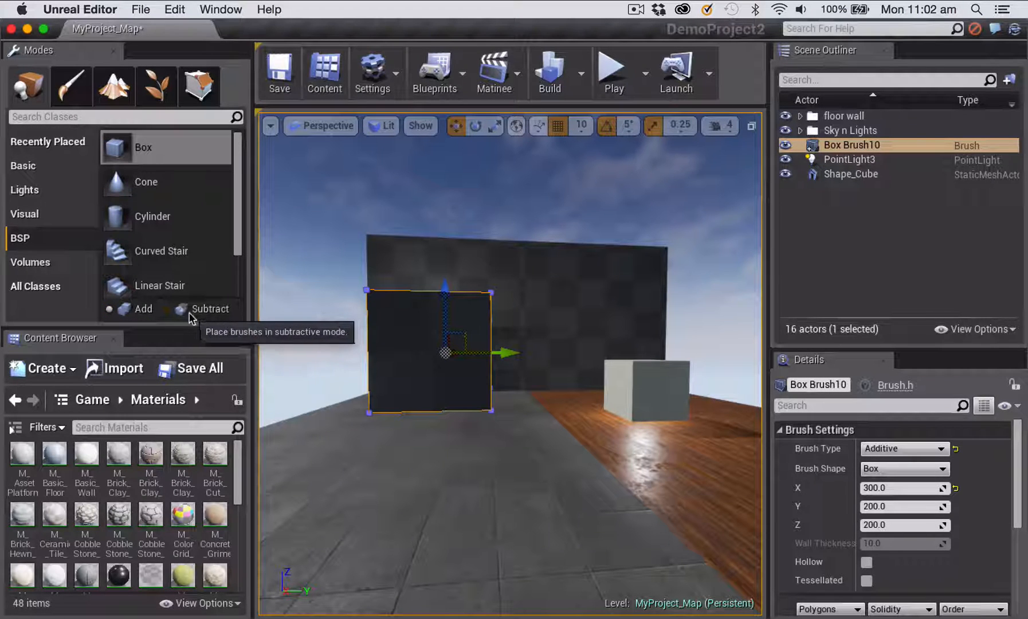
pyautogui.moveTo(143, 309)
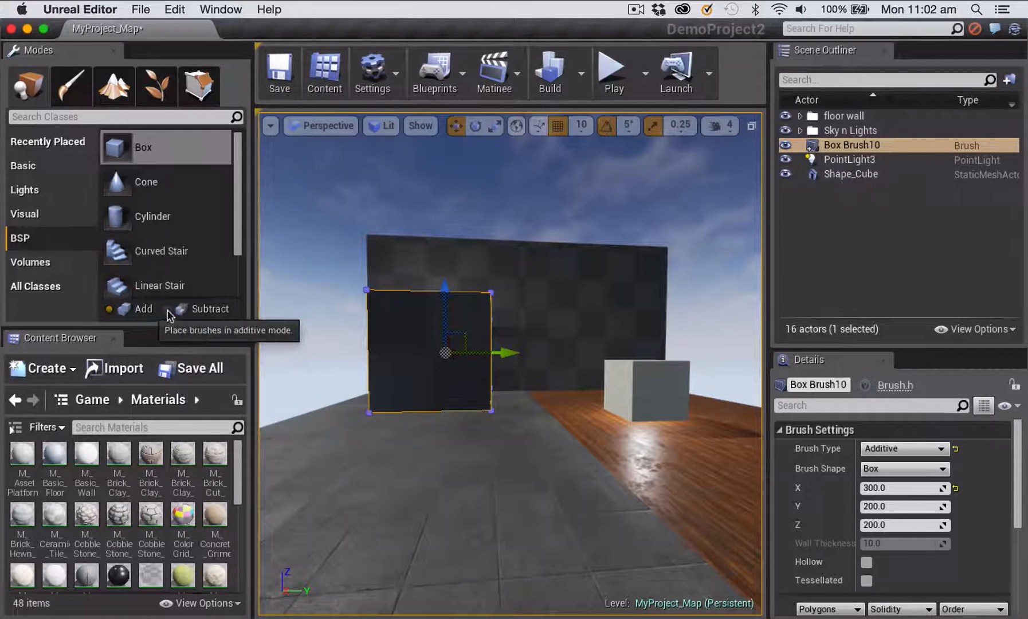
# Drop a Sphere brush (radius 256, tessellation 4) beside the white cube.
pyautogui.click(165, 146)
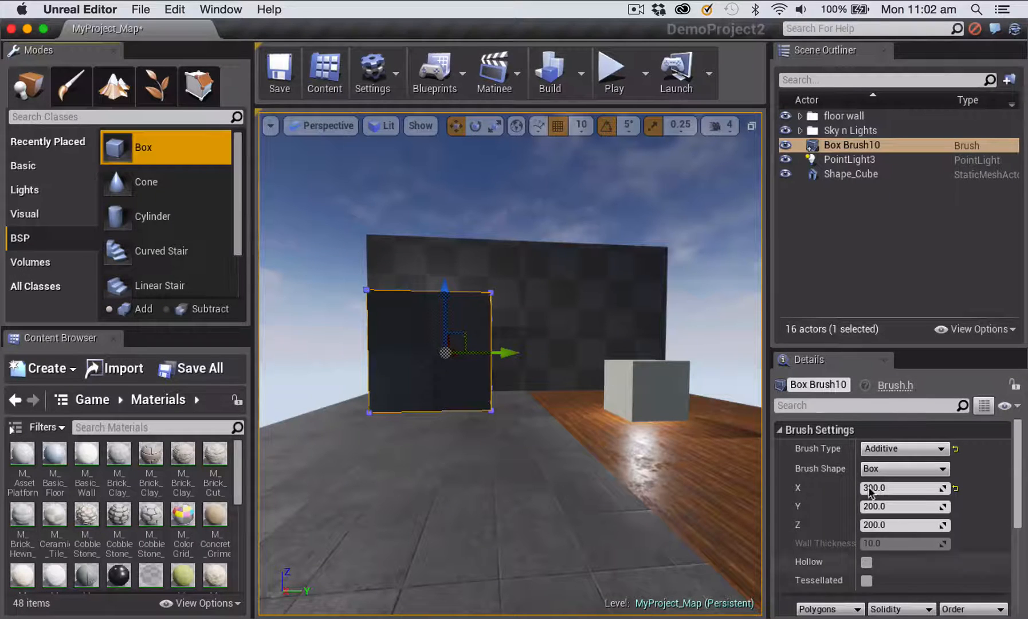
pyautogui.moveTo(938, 449)
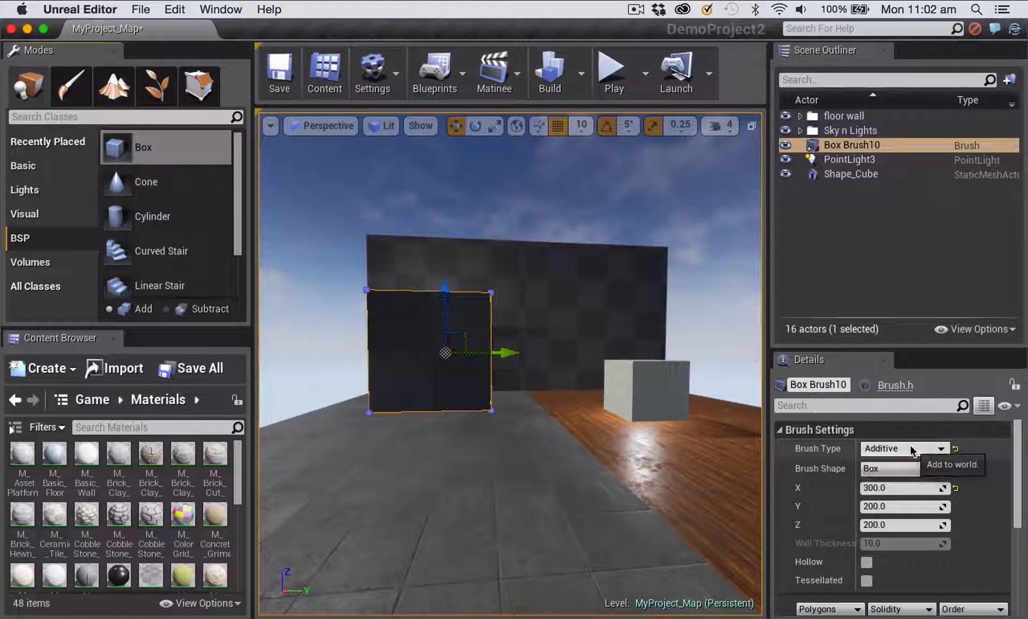
pyautogui.scroll(-3)
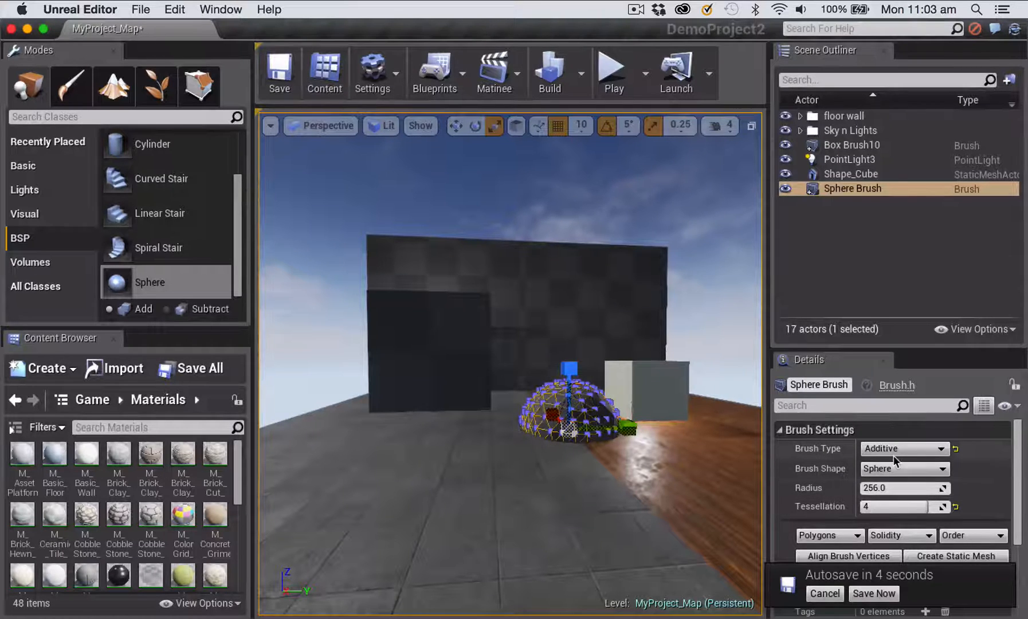
# Change the sphere's Brush Type from Additive to Subtractive.
pyautogui.click(903, 448)
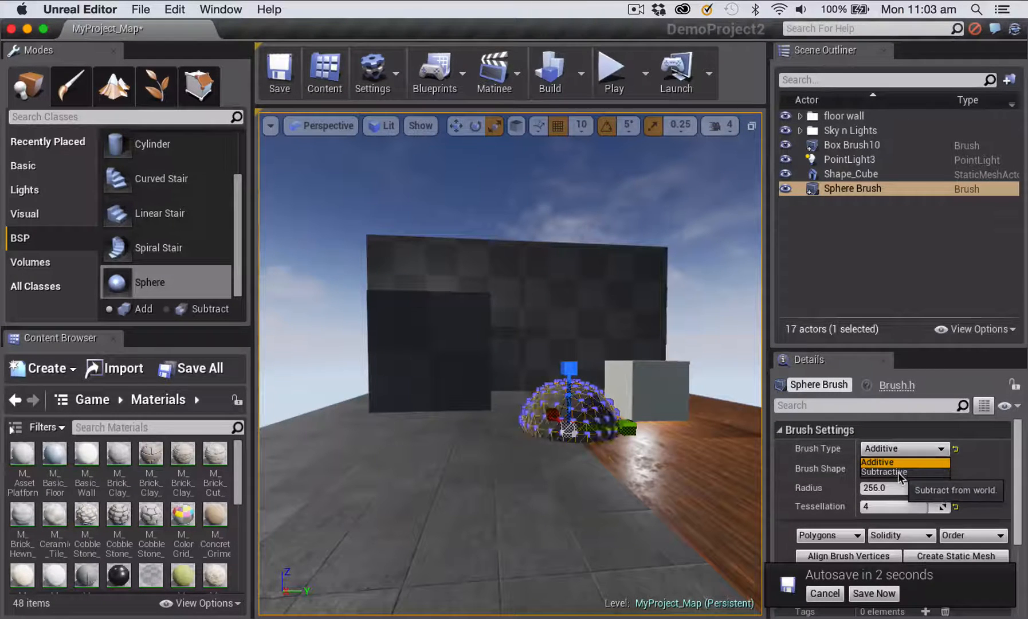
pyautogui.click(884, 472)
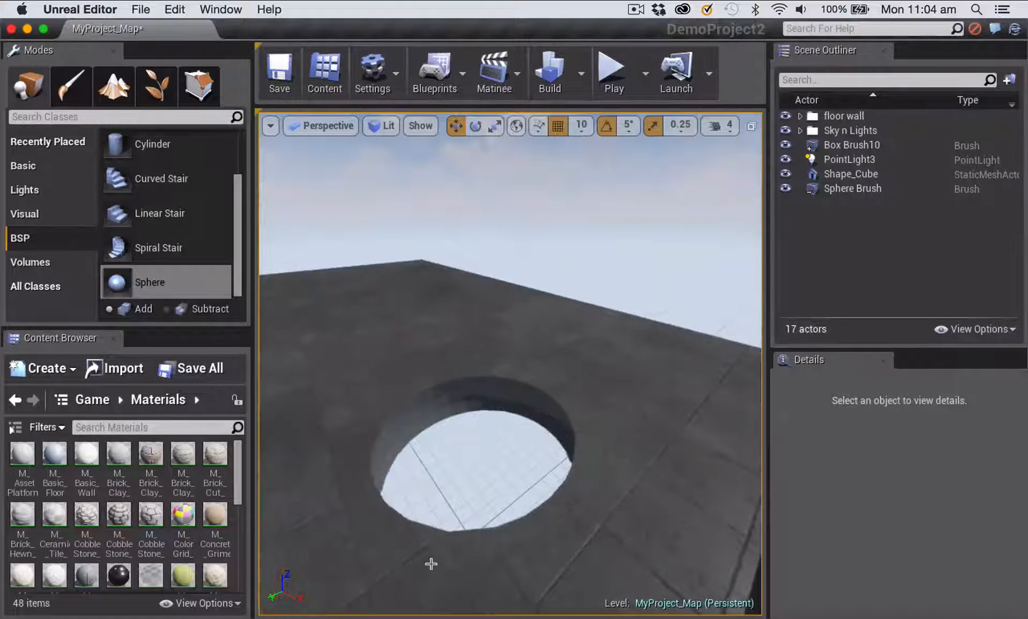
# Select the box brush and switch to Geometry editing mode.
pyautogui.click(852, 145)
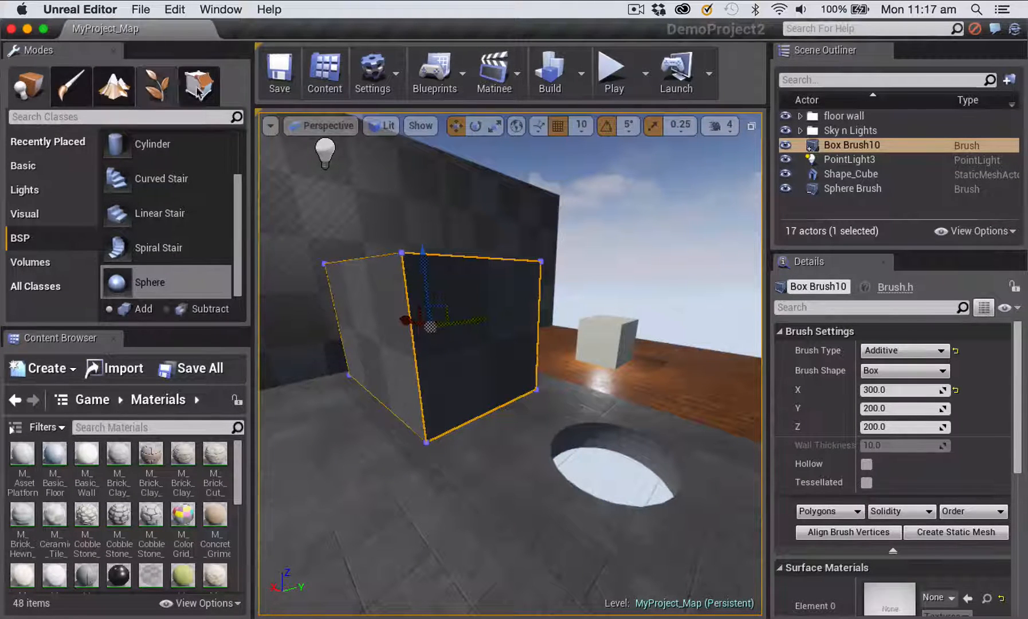
pyautogui.moveTo(198, 86)
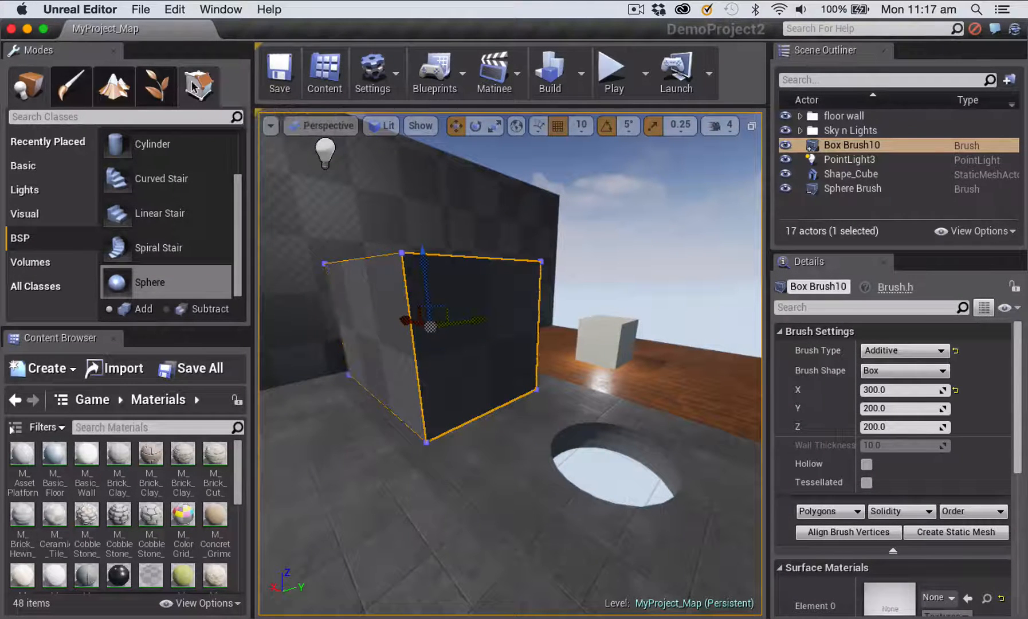
pyautogui.click(198, 86)
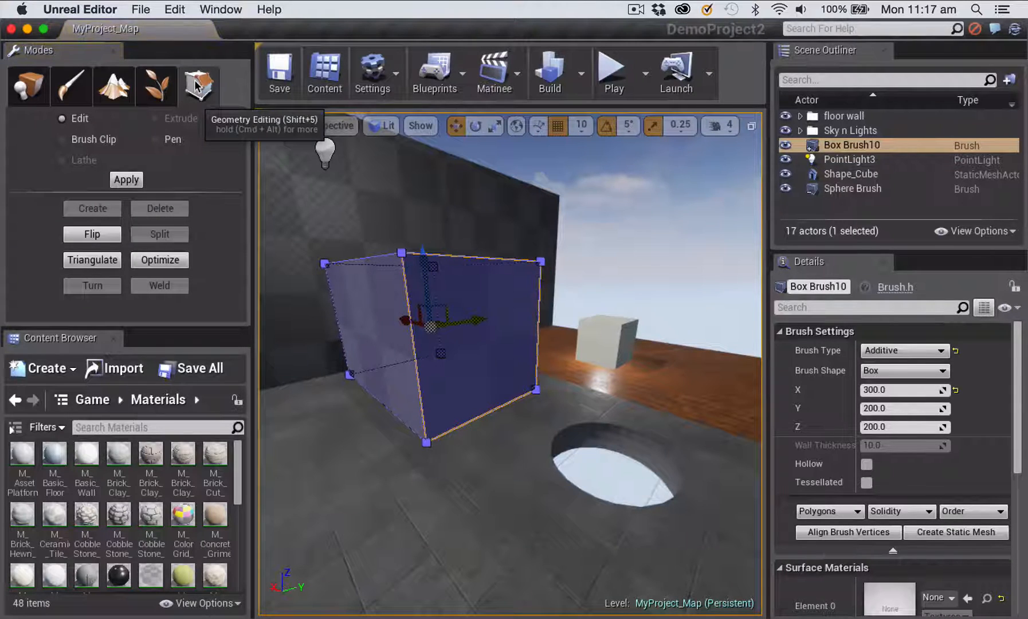
pyautogui.moveTo(399, 251)
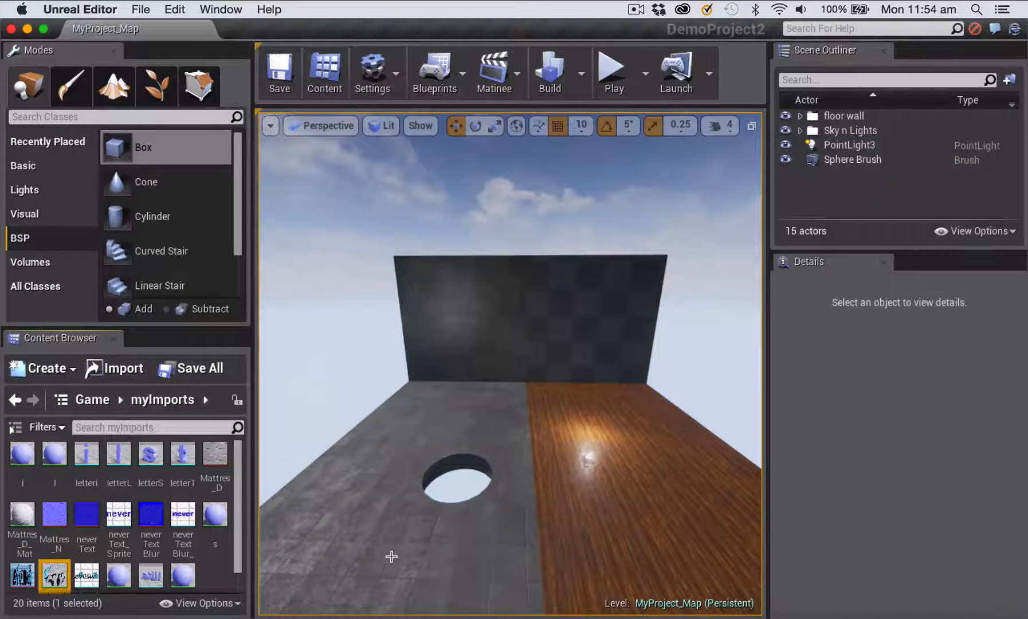
# Select the holed grey floor and open its surface Alignment options.
pyautogui.click(392, 550)
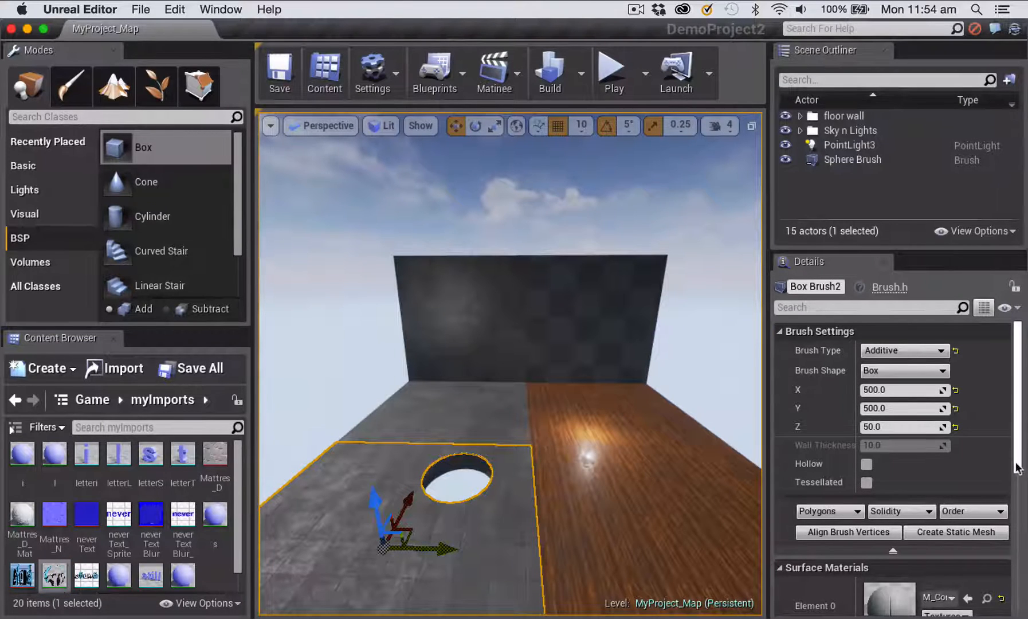
pyautogui.scroll(-3)
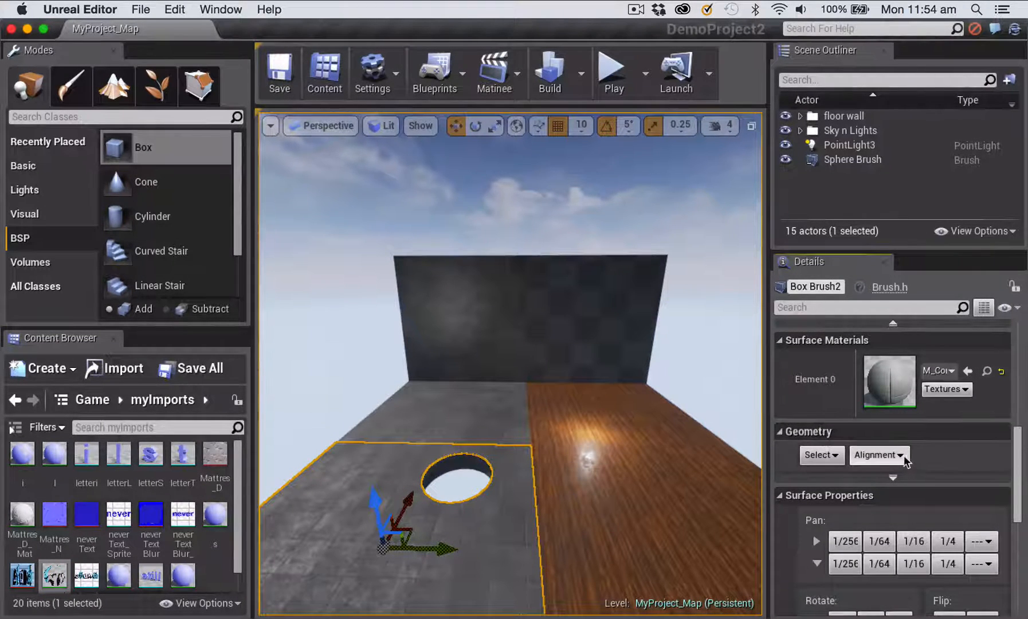
pyautogui.click(877, 455)
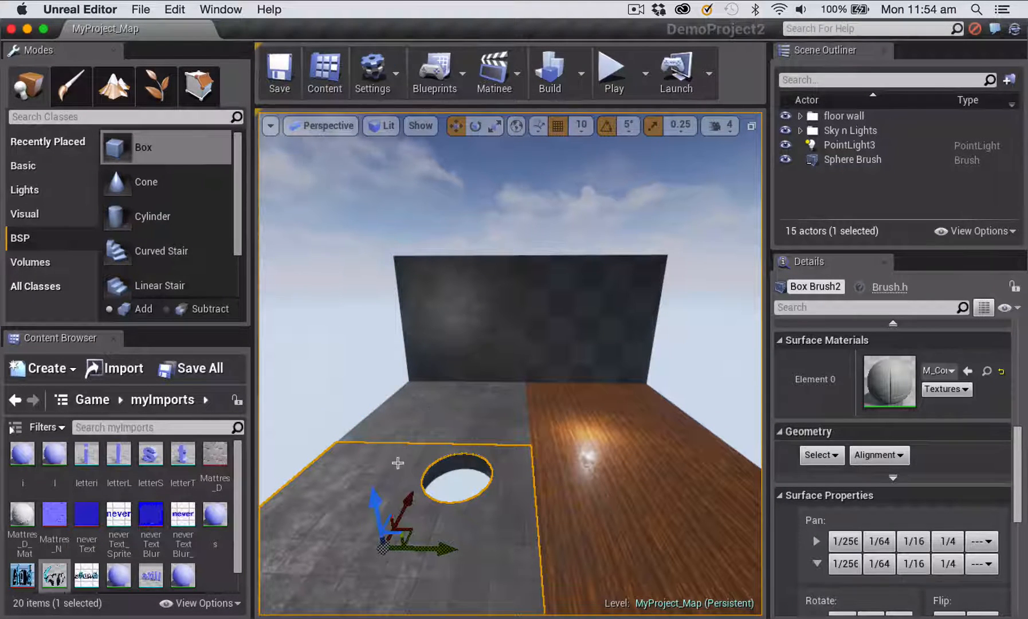
pyautogui.click(878, 455)
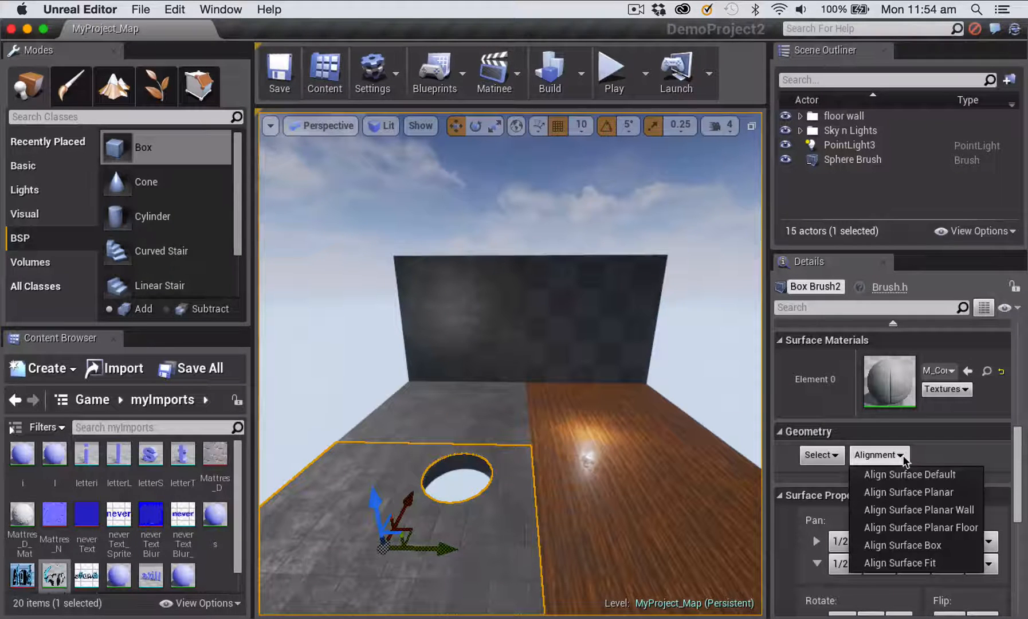
pyautogui.moveTo(920, 527)
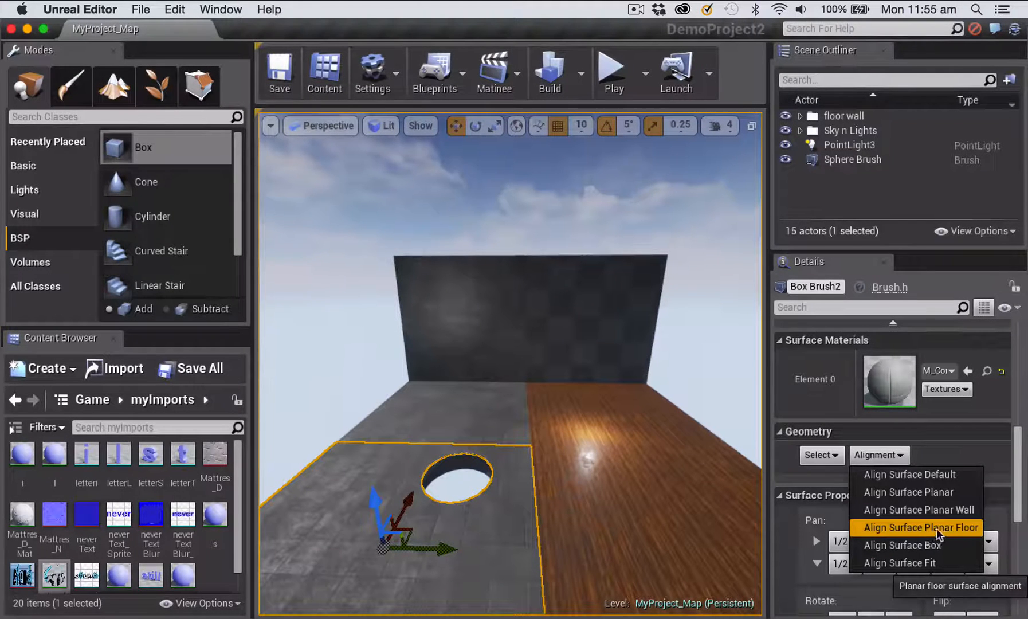
pyautogui.moveTo(994, 452)
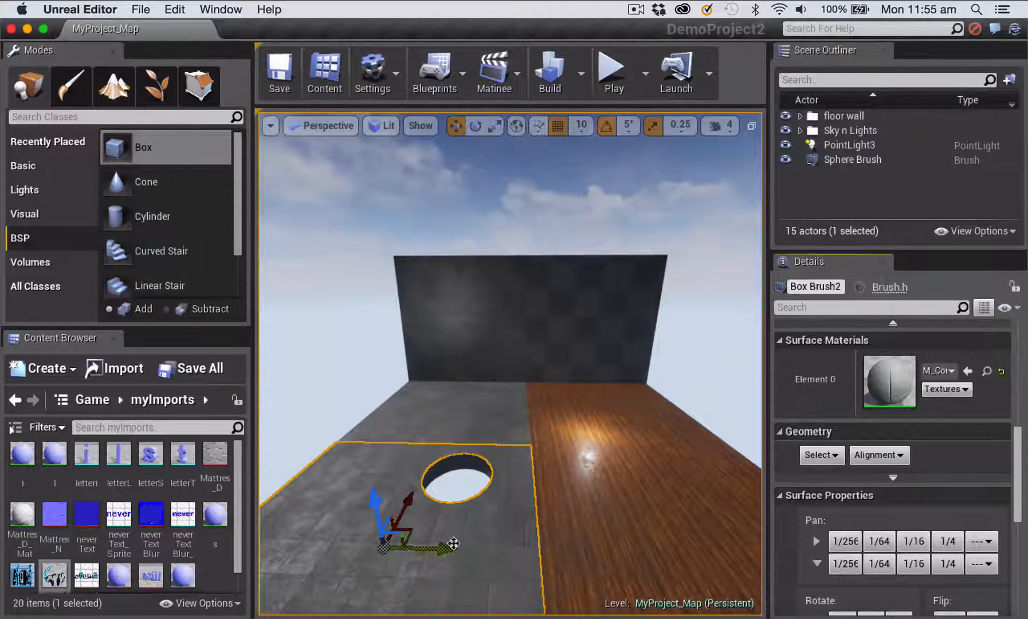
# Deselect the floor brush to prepare for adding the right wall.
pyautogui.click(481, 552)
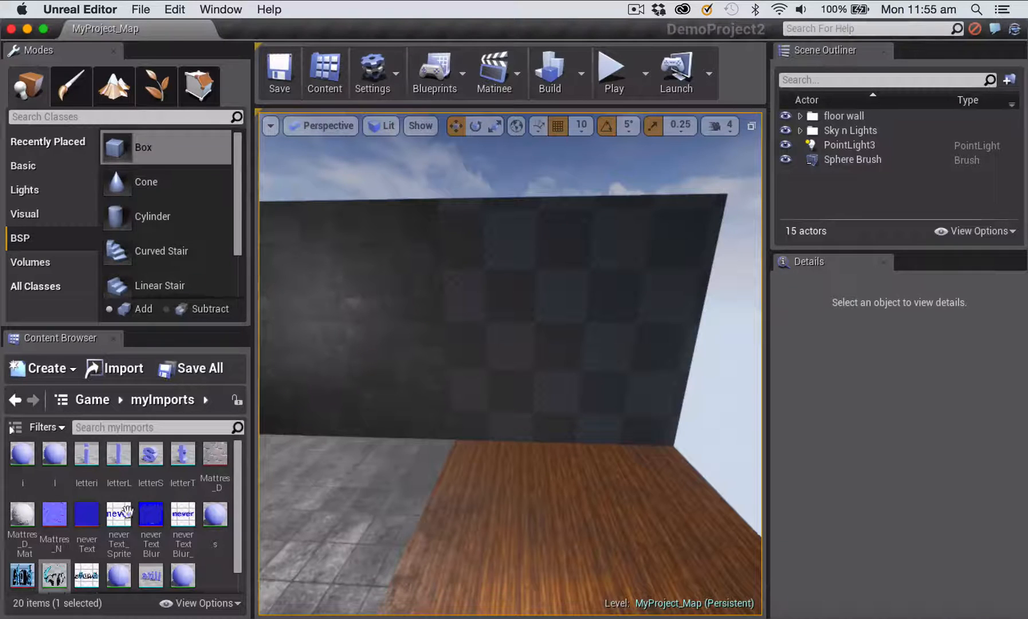
pyautogui.moveTo(54, 575)
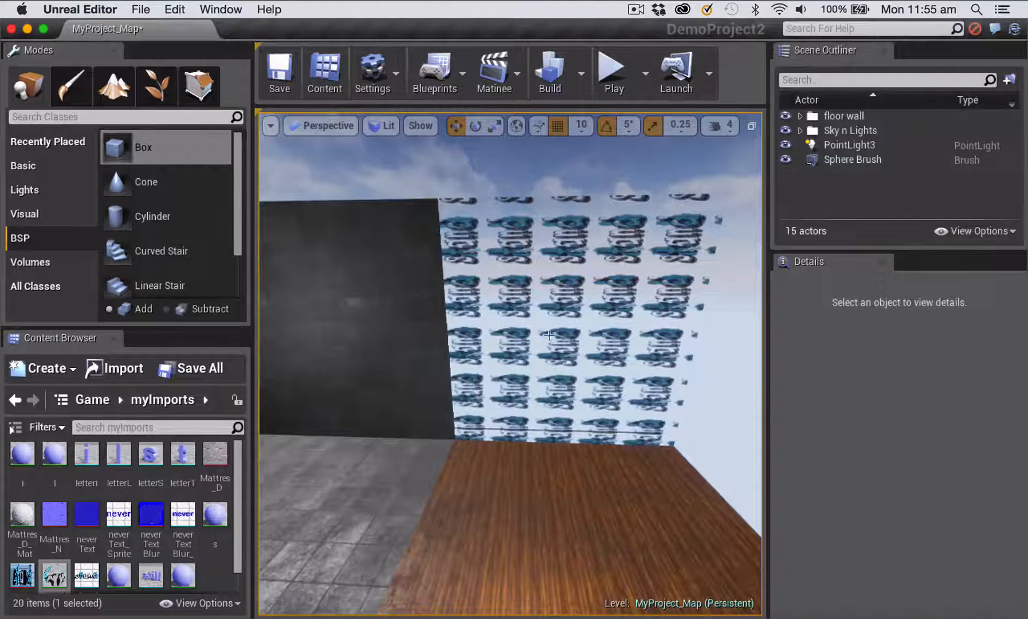
# Align the right wall's lettering texture with Align Surface Planar Wall.
pyautogui.click(549, 334)
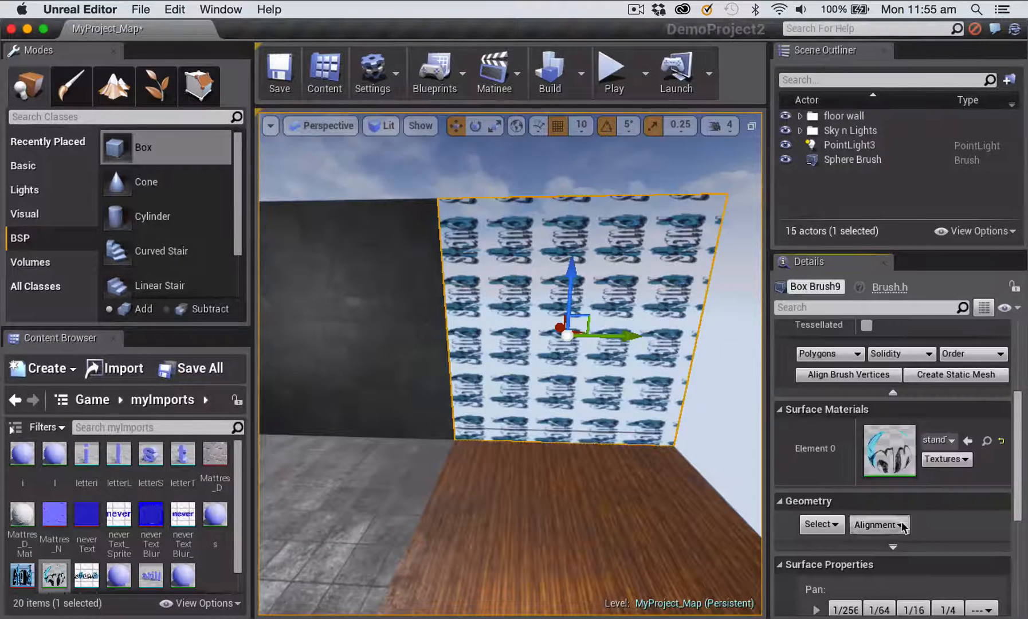
pyautogui.click(878, 524)
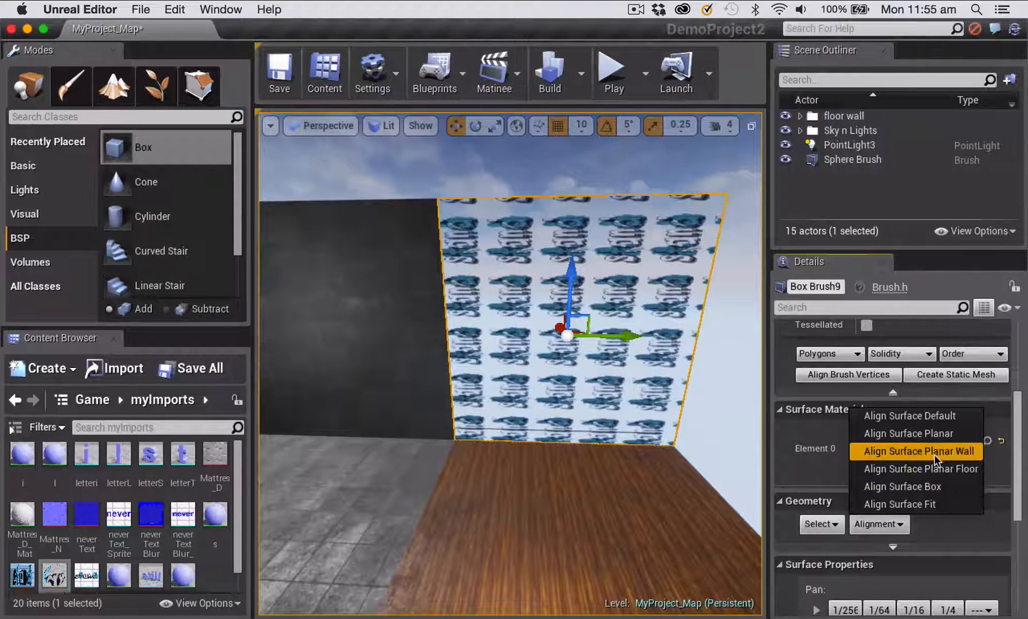
pyautogui.click(922, 451)
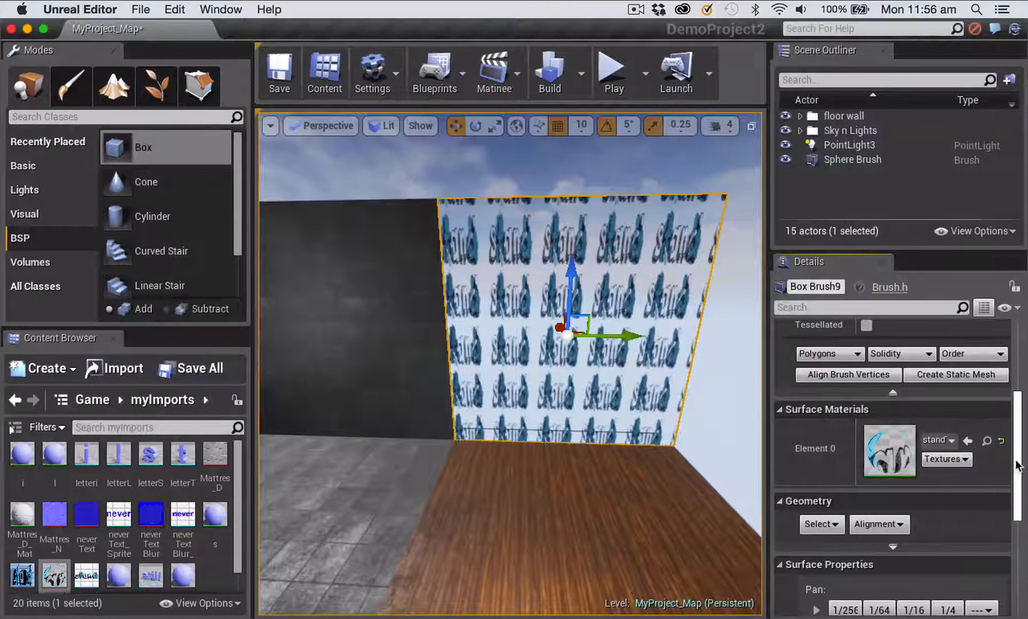
# Fit the texture to the wall with Align Surface Fit.
pyautogui.scroll(-3)
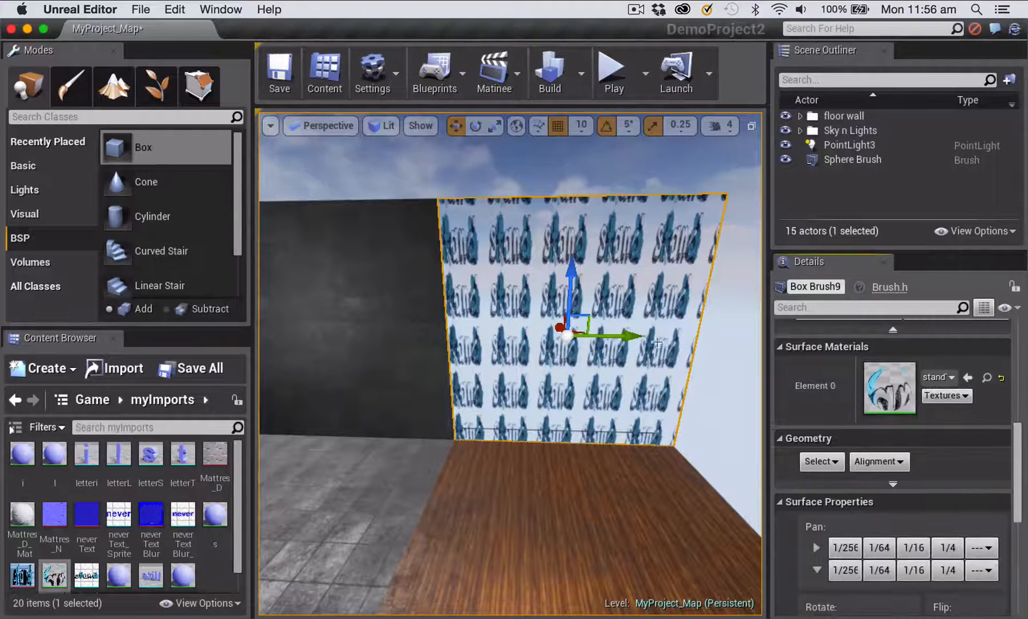
pyautogui.click(878, 460)
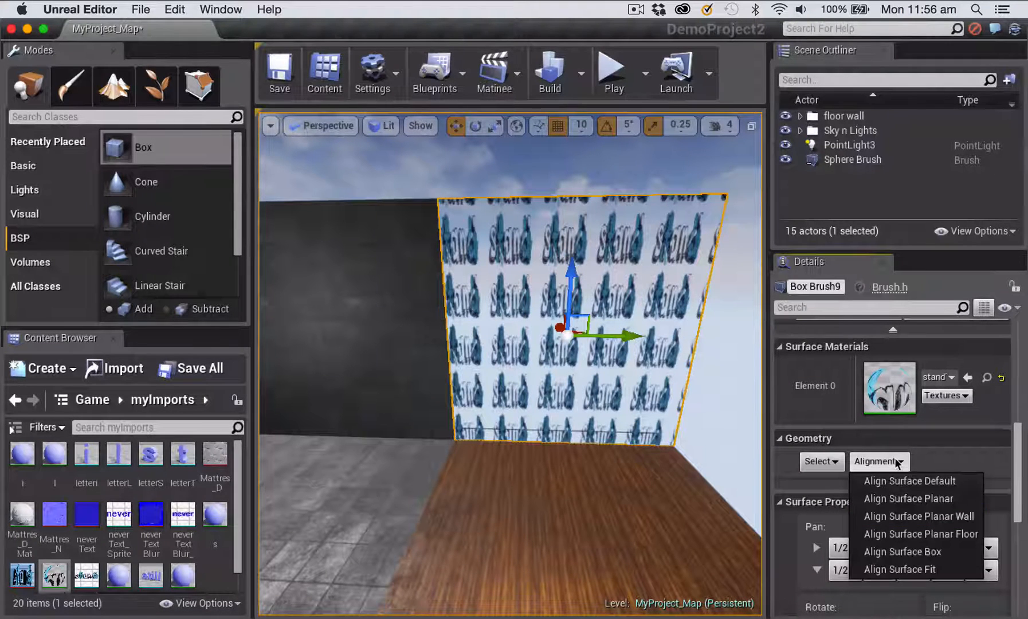
pyautogui.moveTo(899, 569)
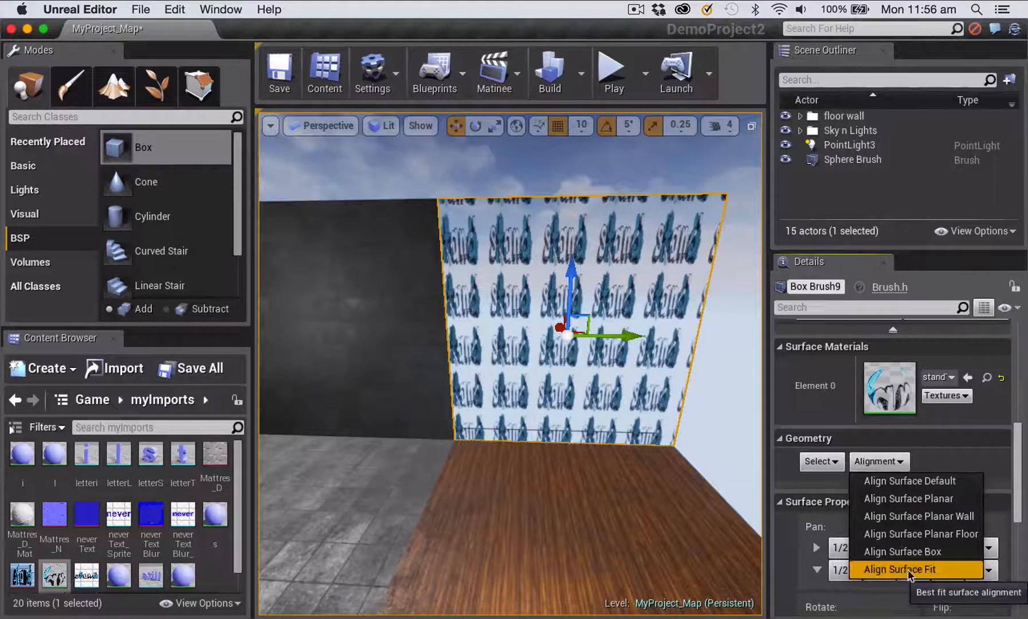
pyautogui.click(906, 569)
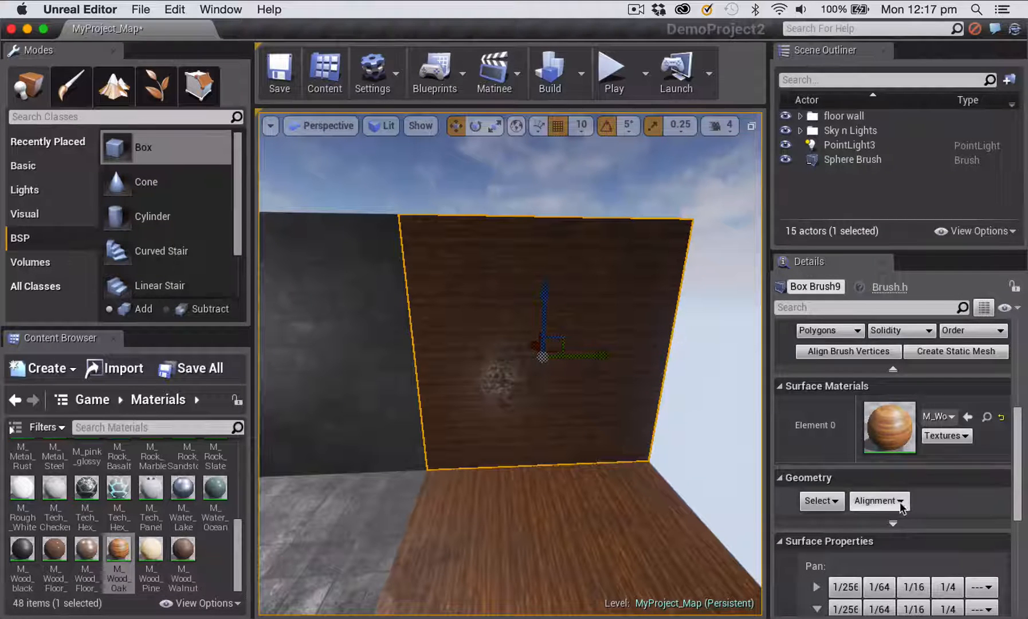
# Apply Align Surface Planar Wall to the M_Wood_Oak material on the wall.
pyautogui.click(878, 500)
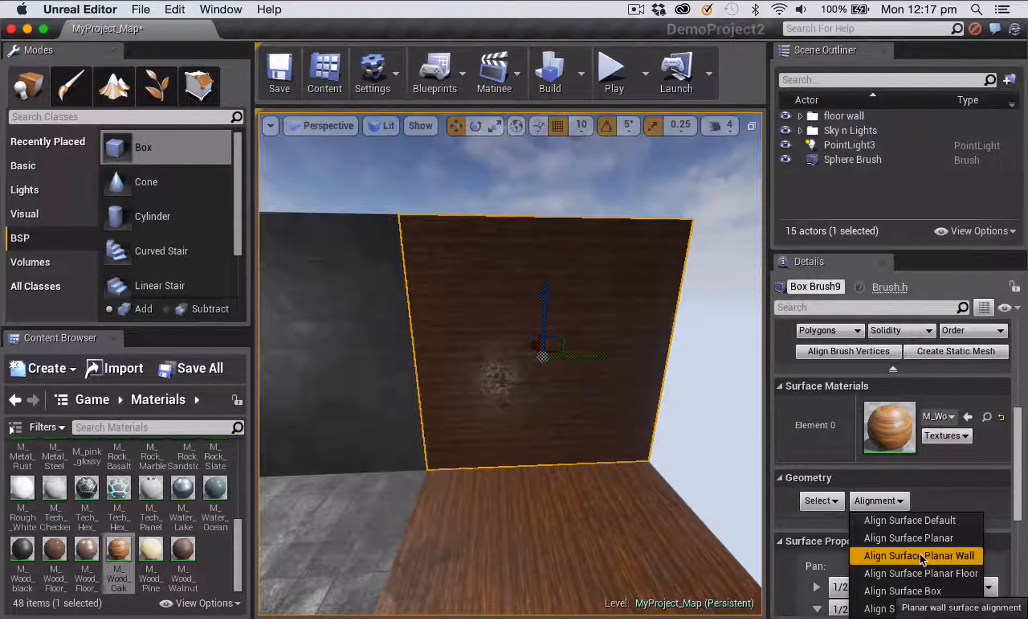
pyautogui.click(917, 555)
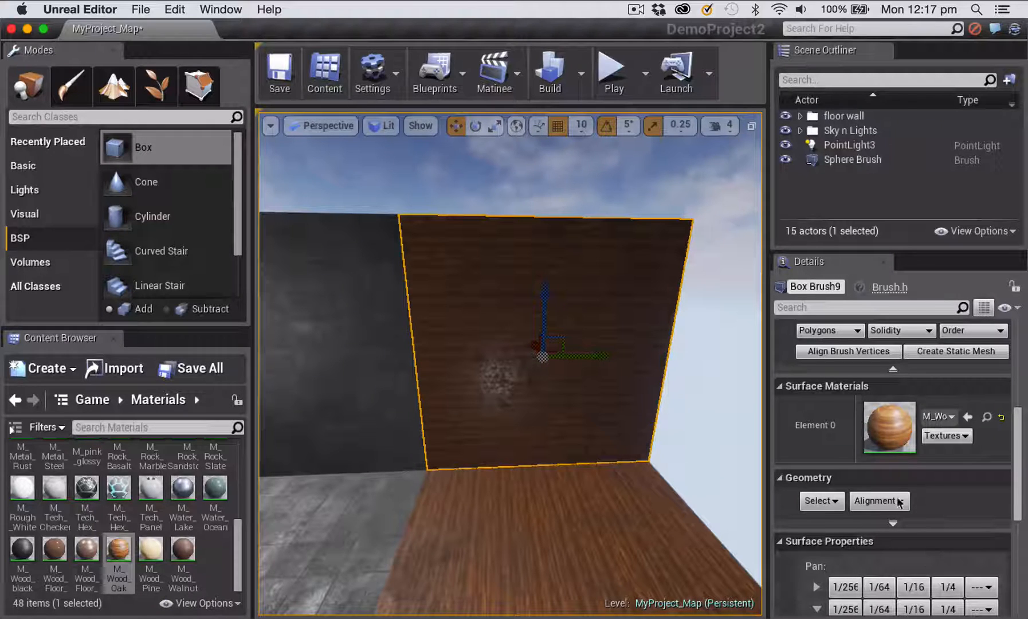
pyautogui.scroll(-3)
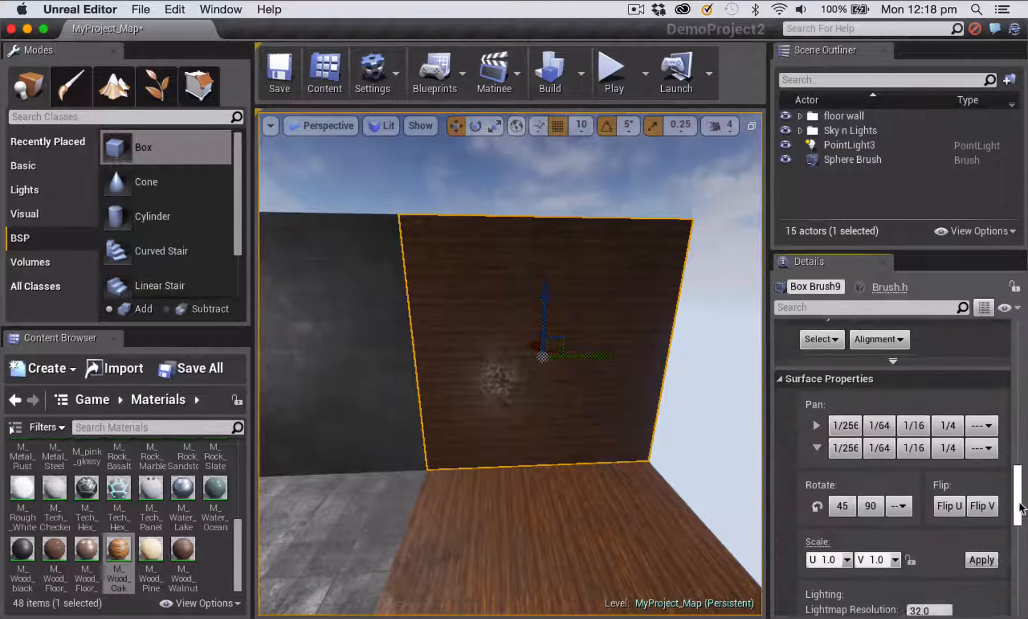
pyautogui.scroll(-3)
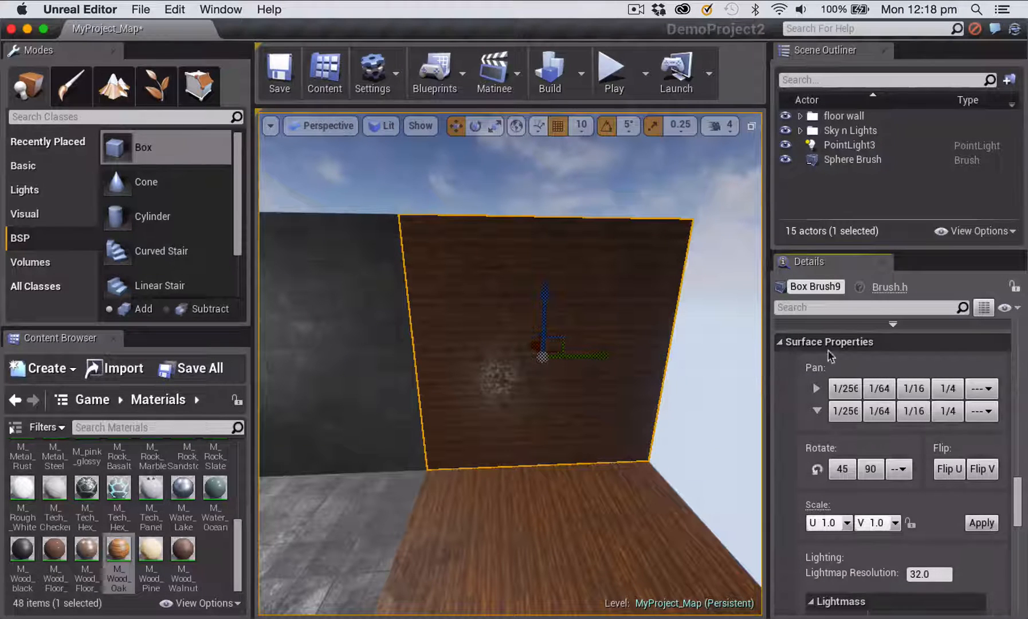
pyautogui.moveTo(870, 468)
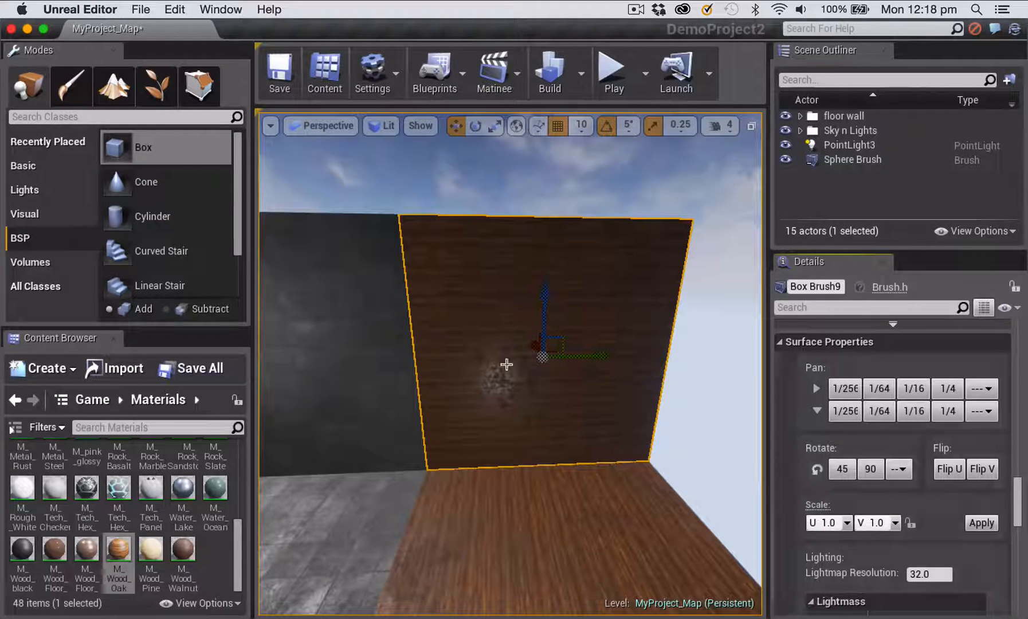
pyautogui.moveTo(563, 432)
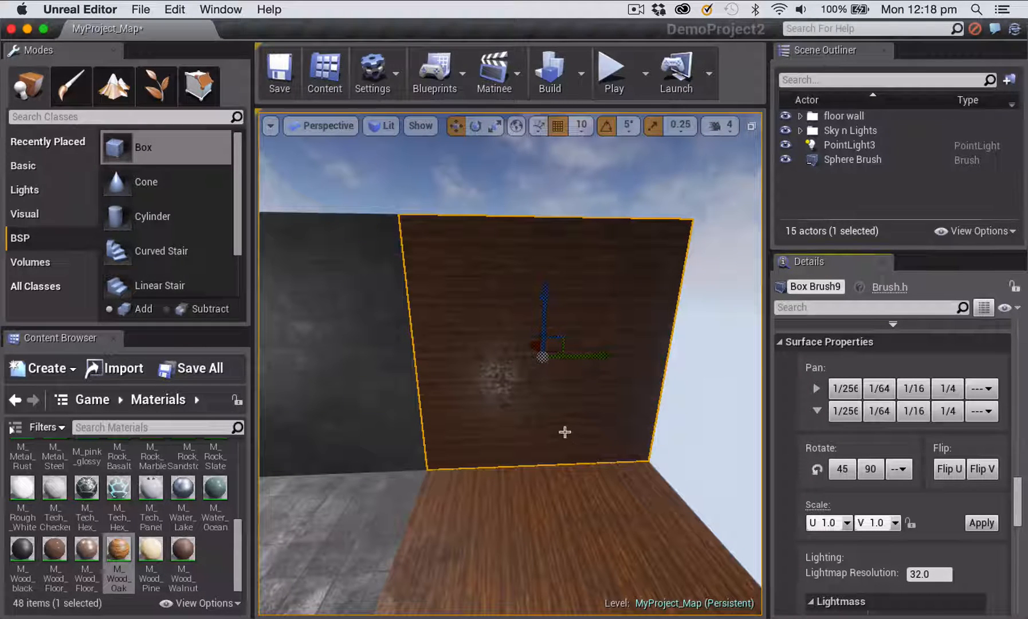